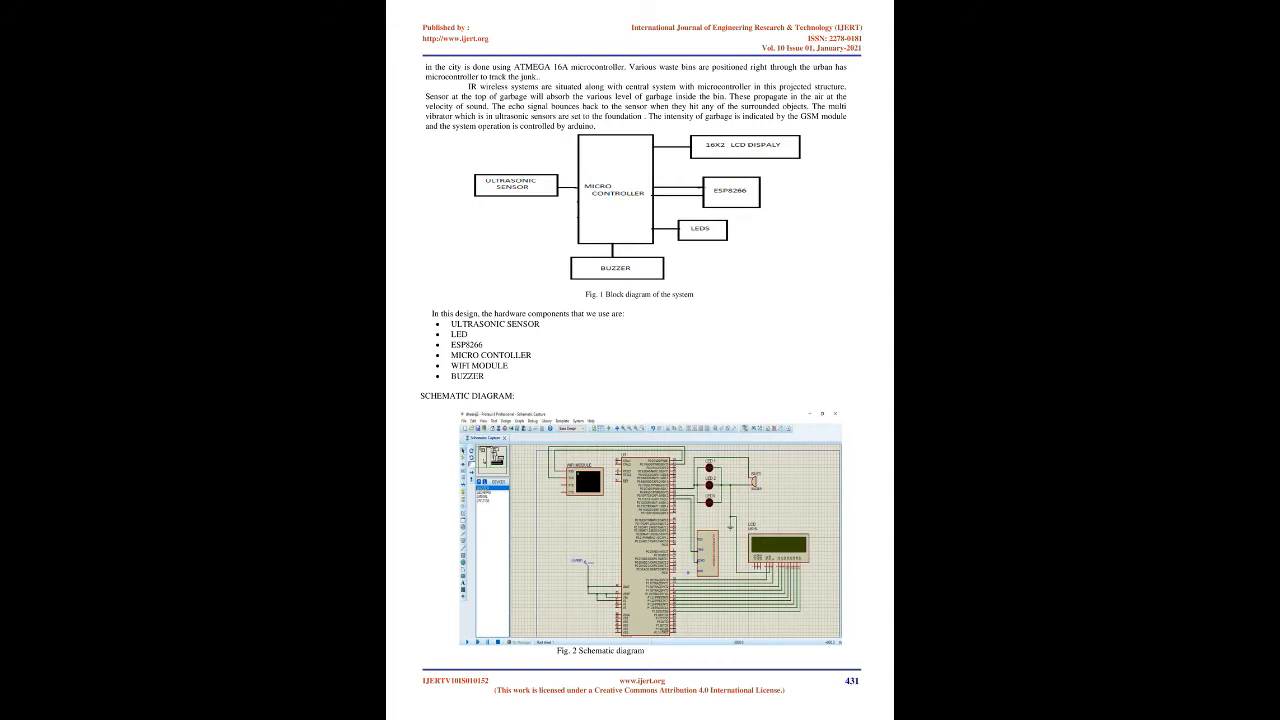
pyautogui.scroll(-3)
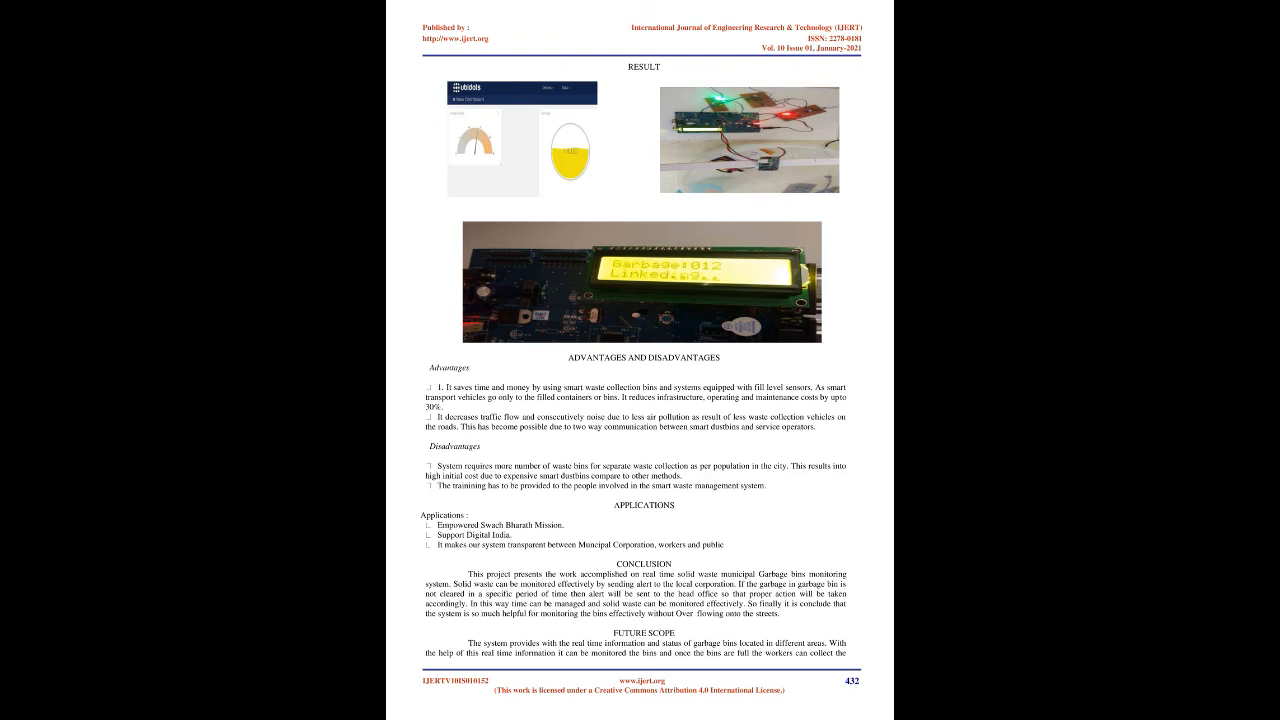
pyautogui.scroll(-3)
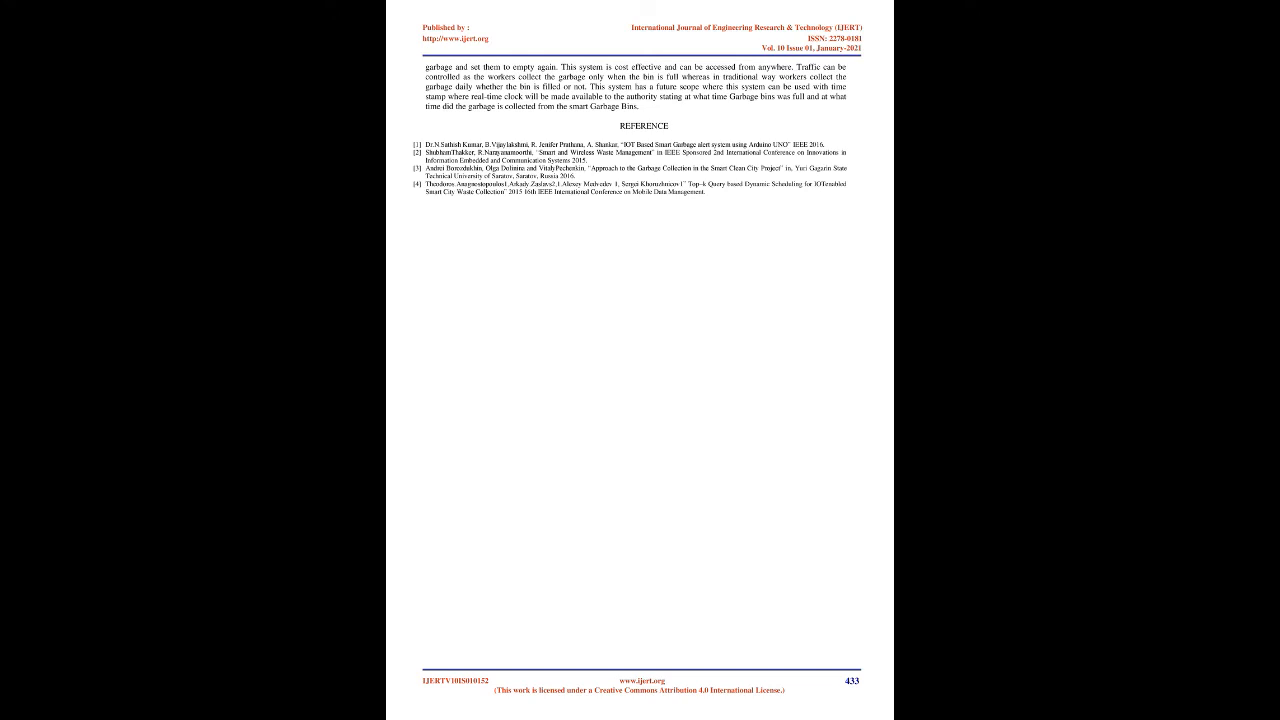